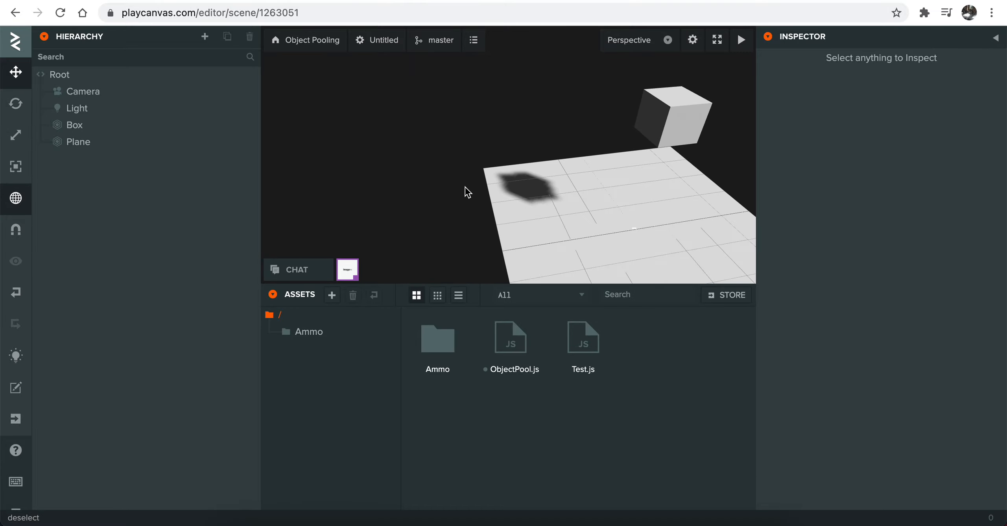
Orbit the editor camera to view the Box floating above the Plane
left_click_drag(467, 192, 532, 108)
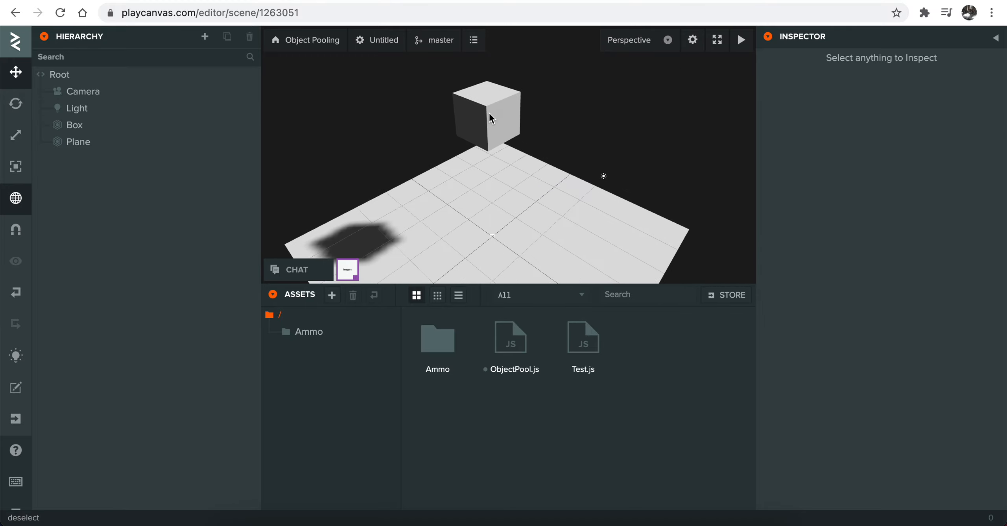
Set the Box entity's objectPool script maxCount attribute to 5
left_click(75, 124)
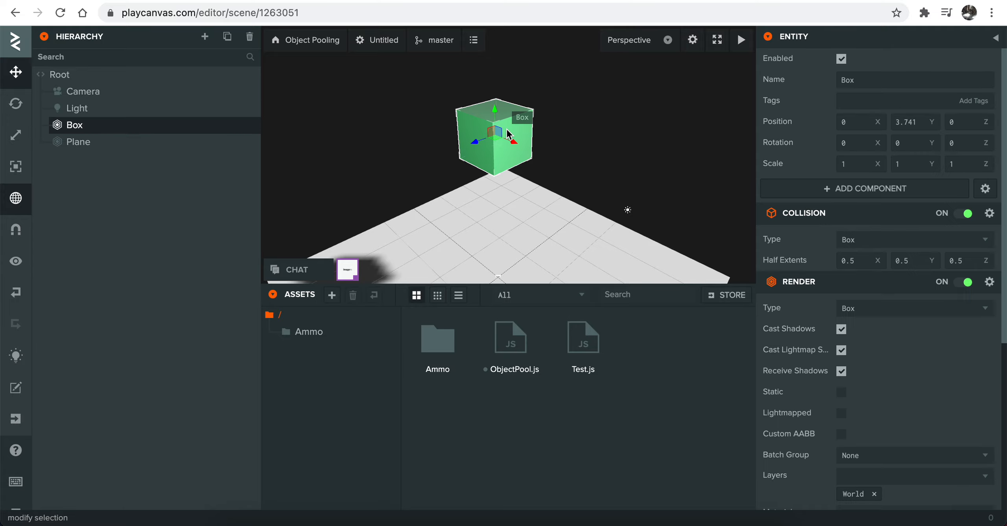
scroll("down", 3)
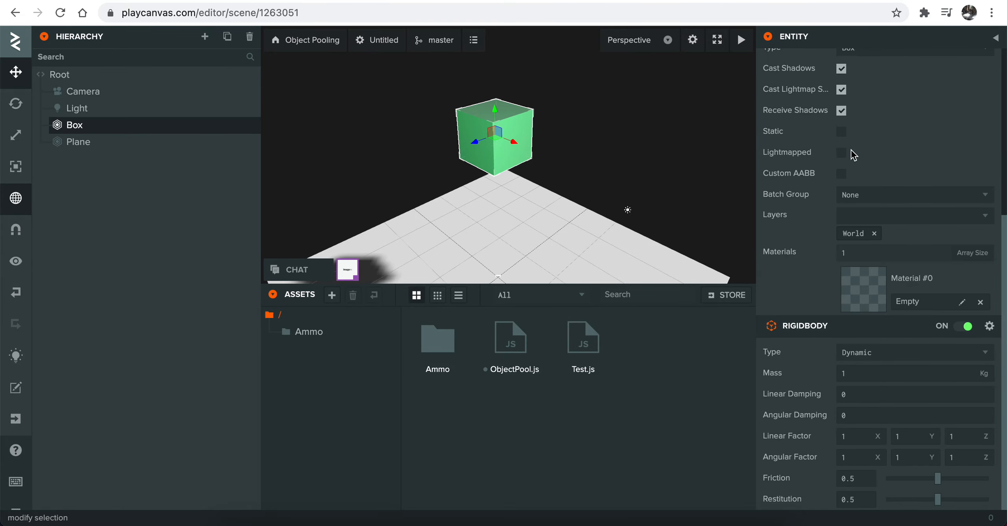
scroll("up", 3)
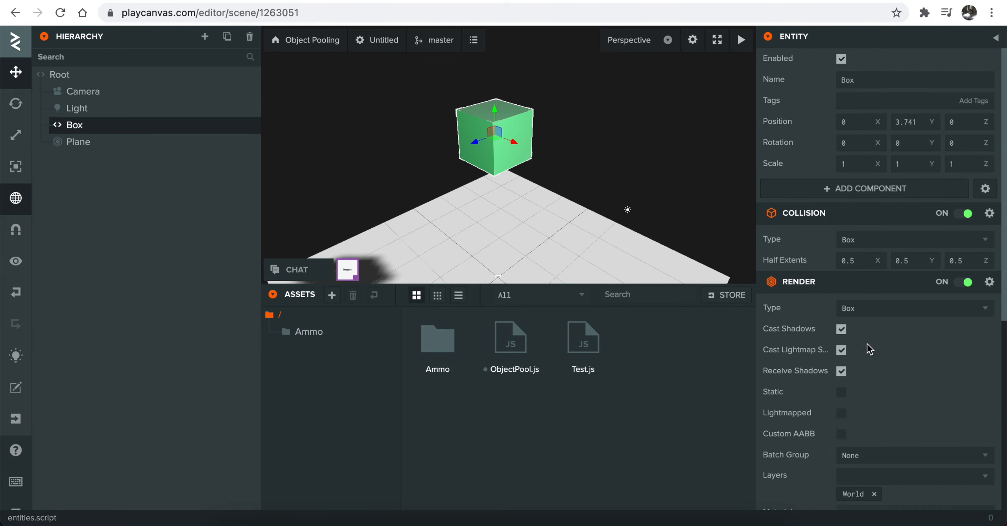
scroll("down", 3)
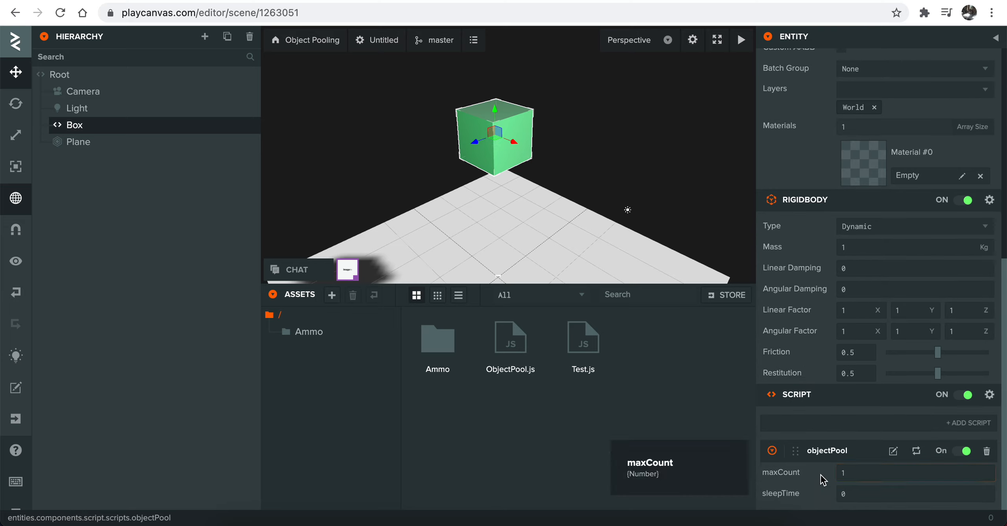
mouse_move(798, 477)
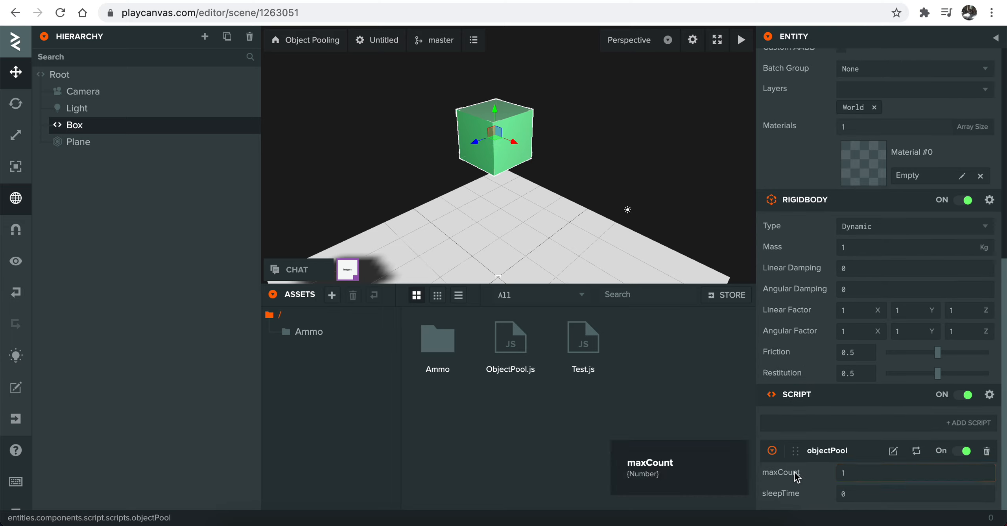
left_click(914, 472)
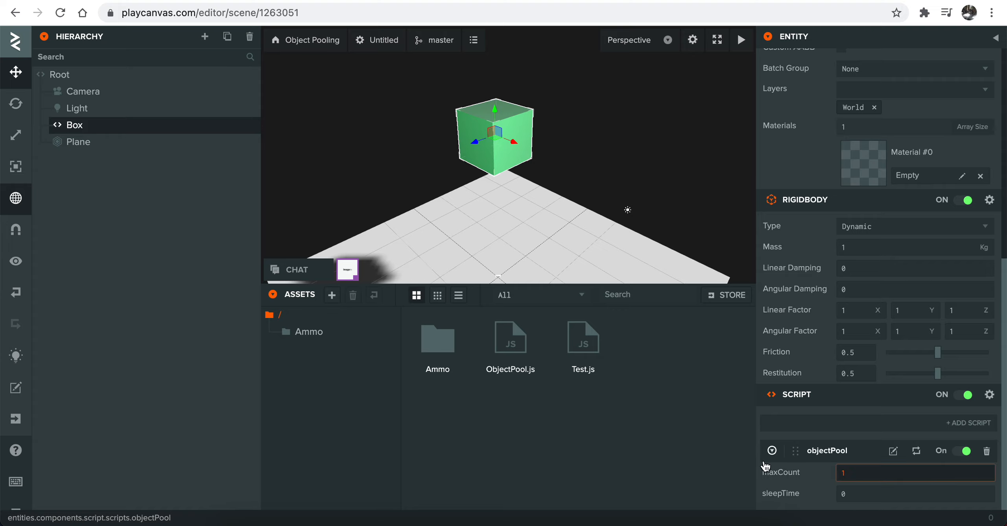
type("5")
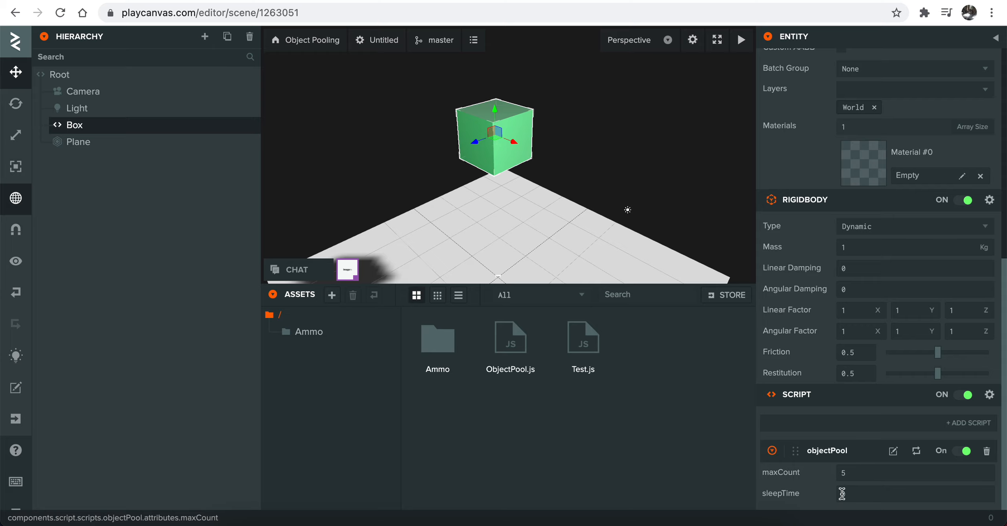
scroll("up", 3)
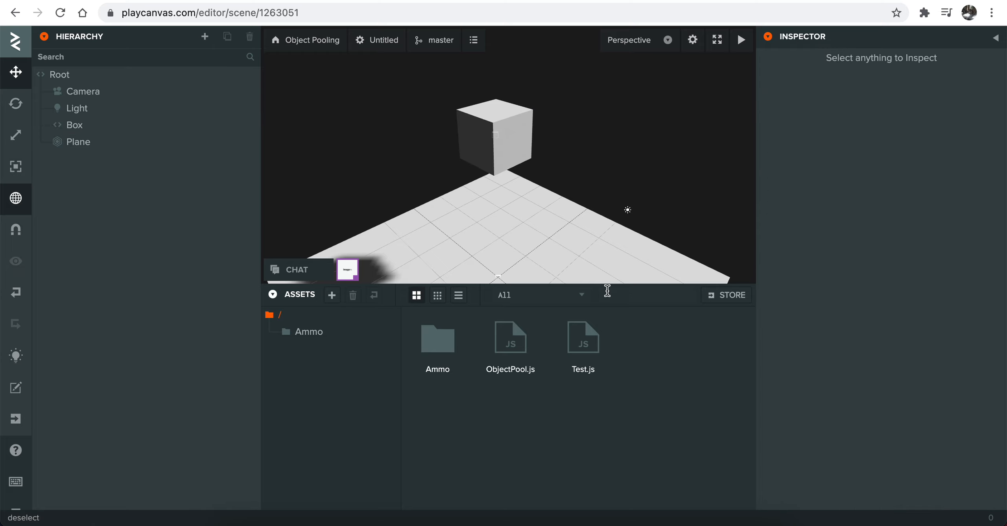
Check the Root entity's script, reselect Box and open Test.js for editing
double_click(582, 336)
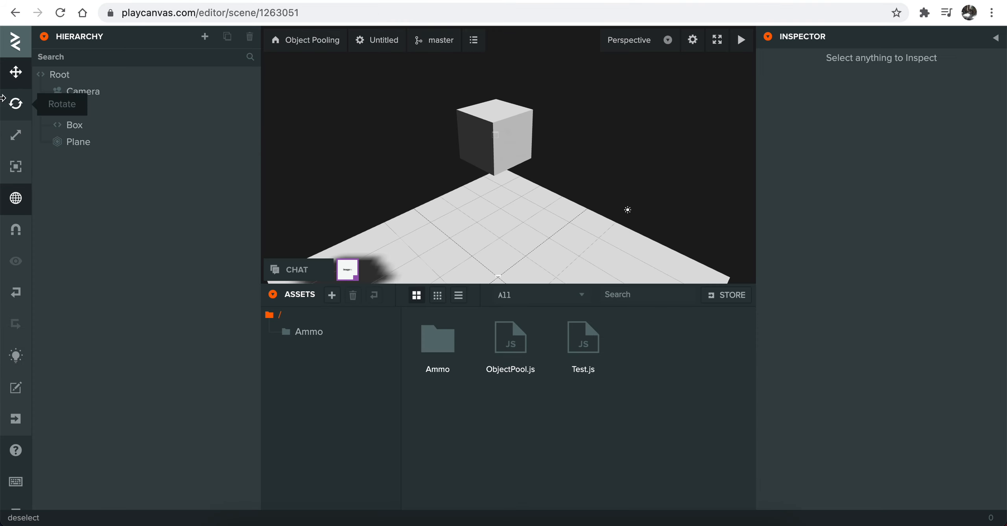
left_click(59, 74)
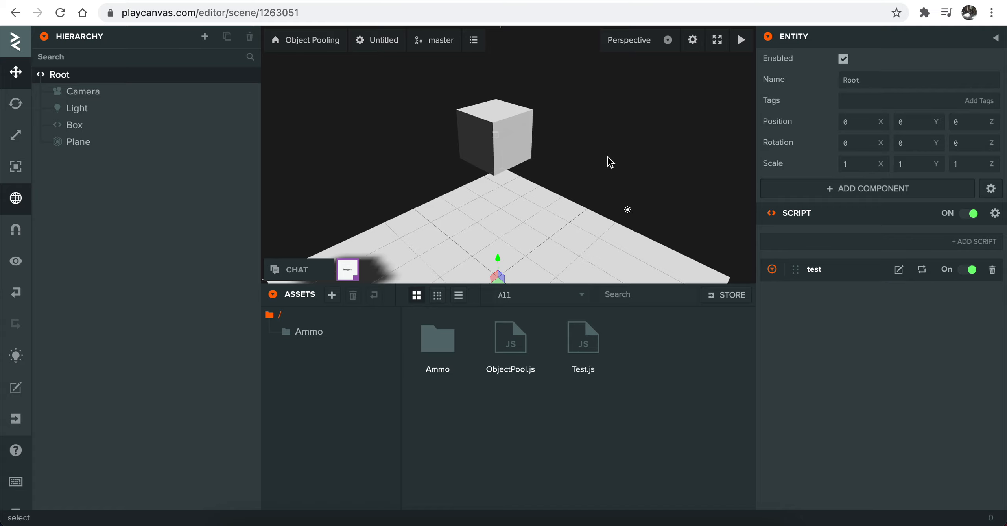
left_click(75, 124)
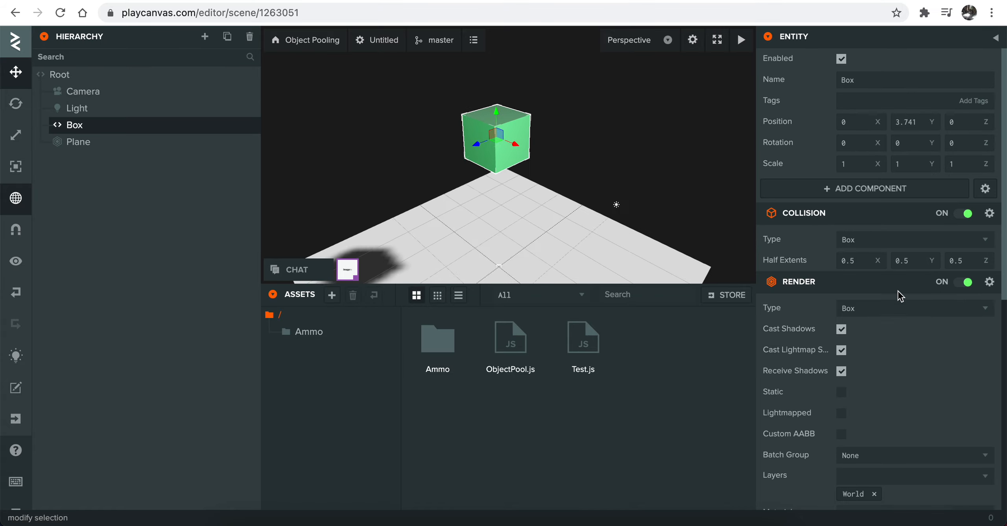
scroll("down", 3)
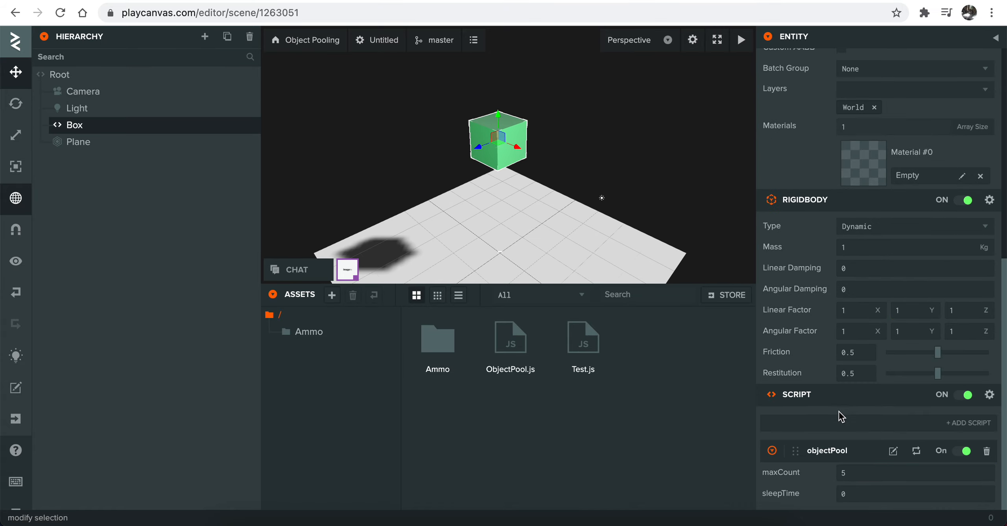
scroll("up", 3)
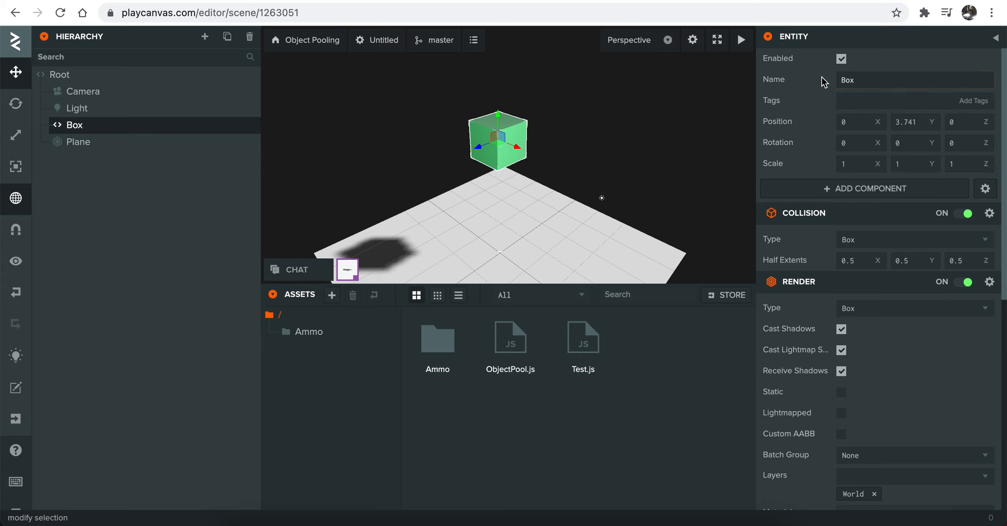
double_click(583, 338)
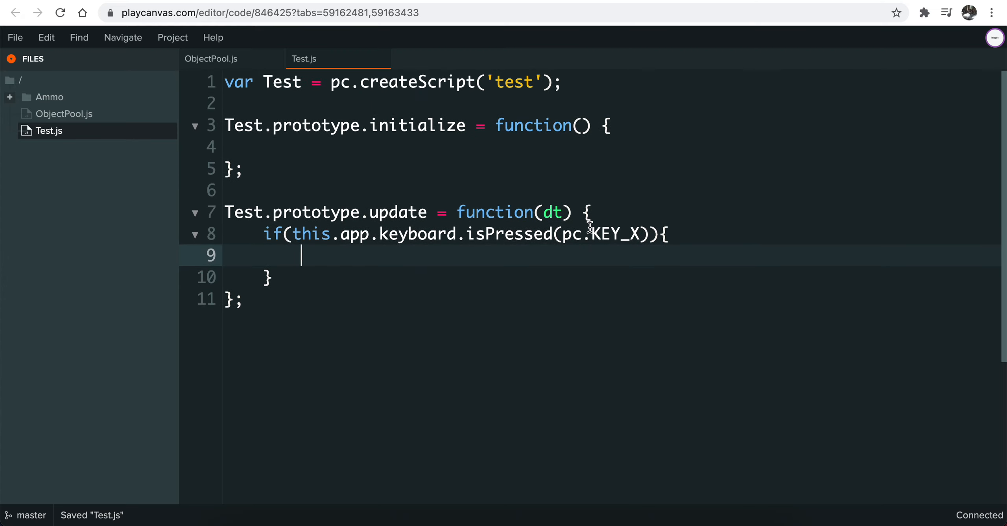
In Test.js update(), fire the 'ObjectPool:Box' event via this.app.fire when X is pressed
type("this.app.fire(")
type("'")
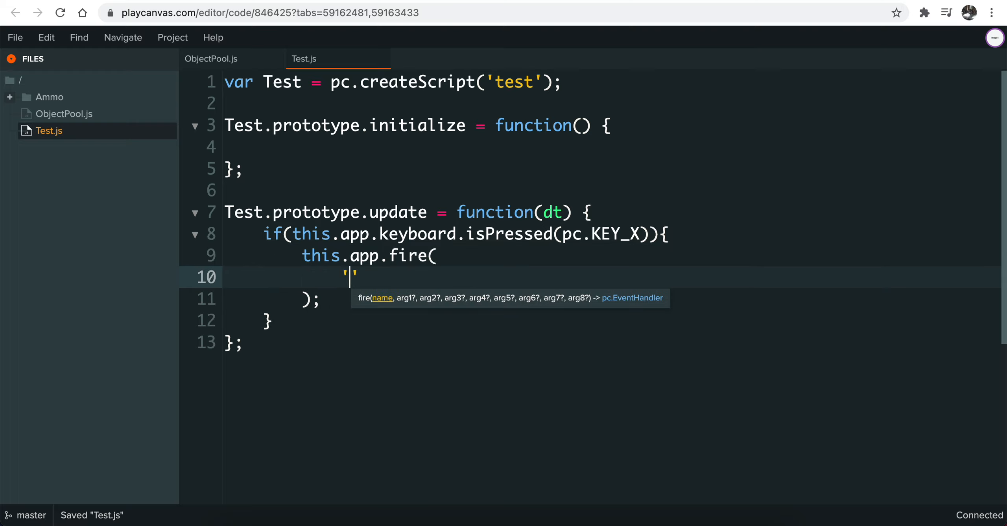
type("ObjectPool")
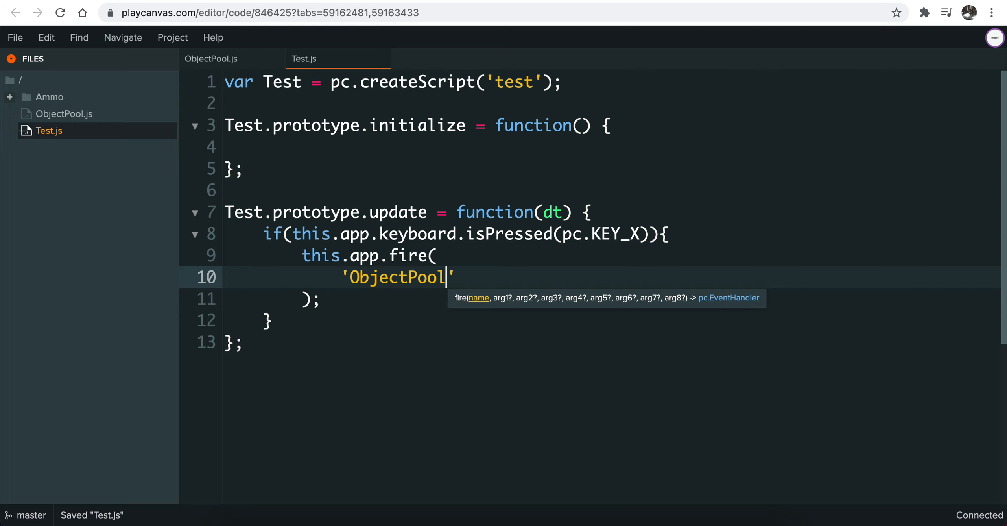
type(":")
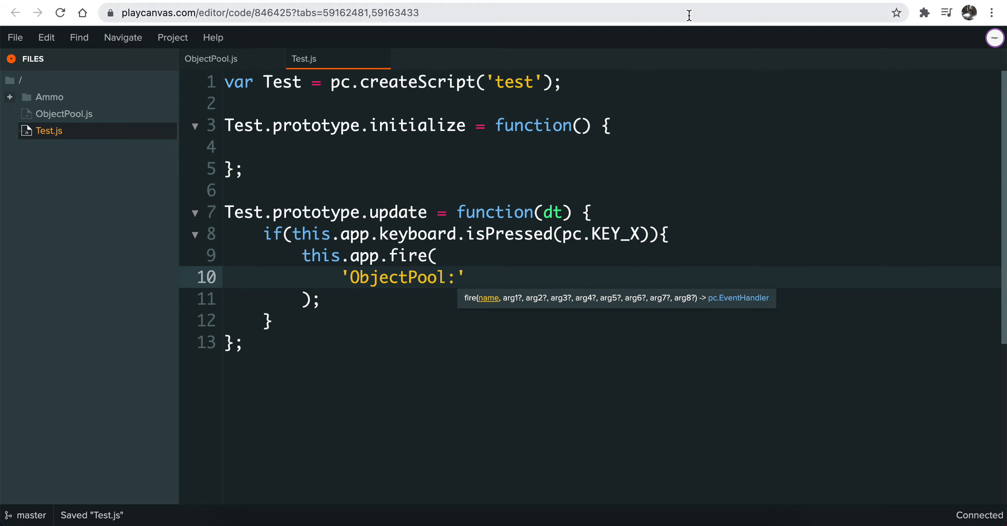
left_click(456, 277)
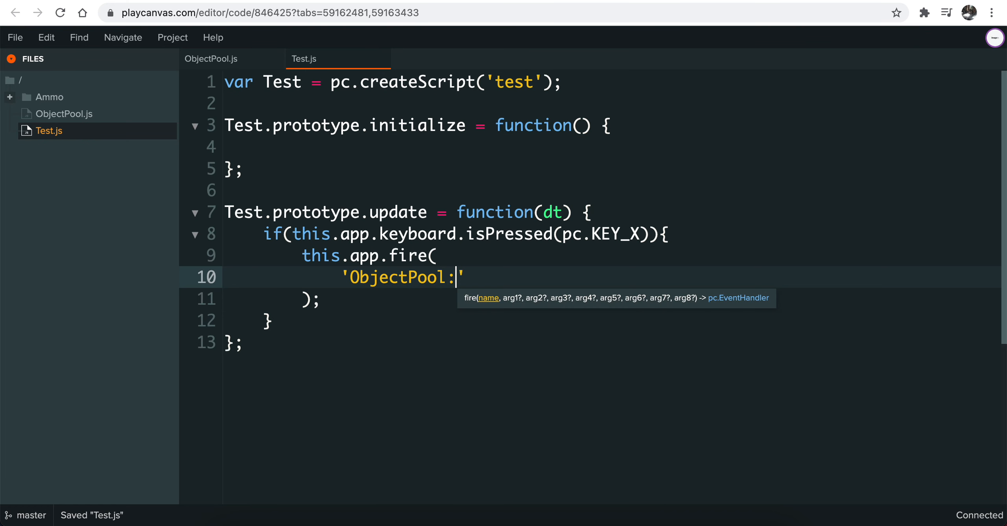
type("Box")
type("functio")
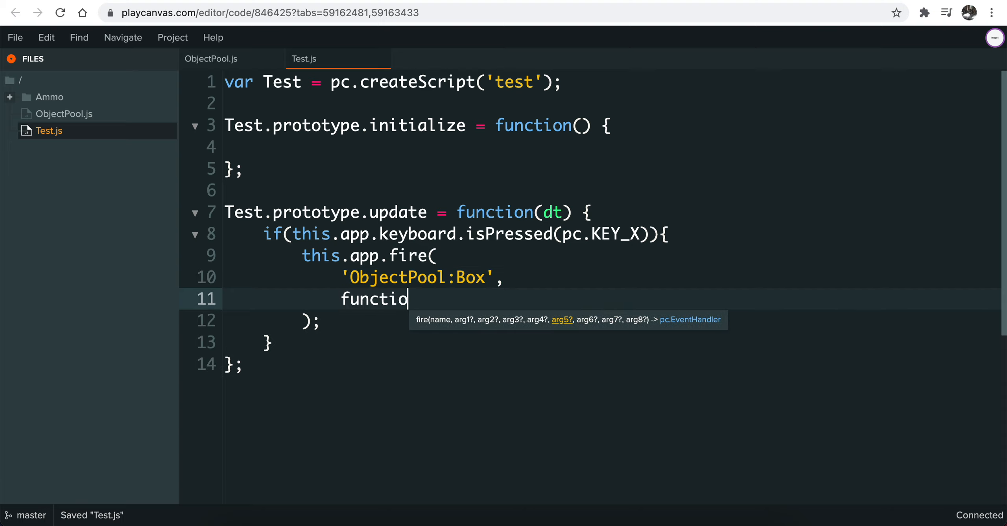
Add a callback that teleports entity.rigidbody to a Math.random() * 5 position
type("n(){")
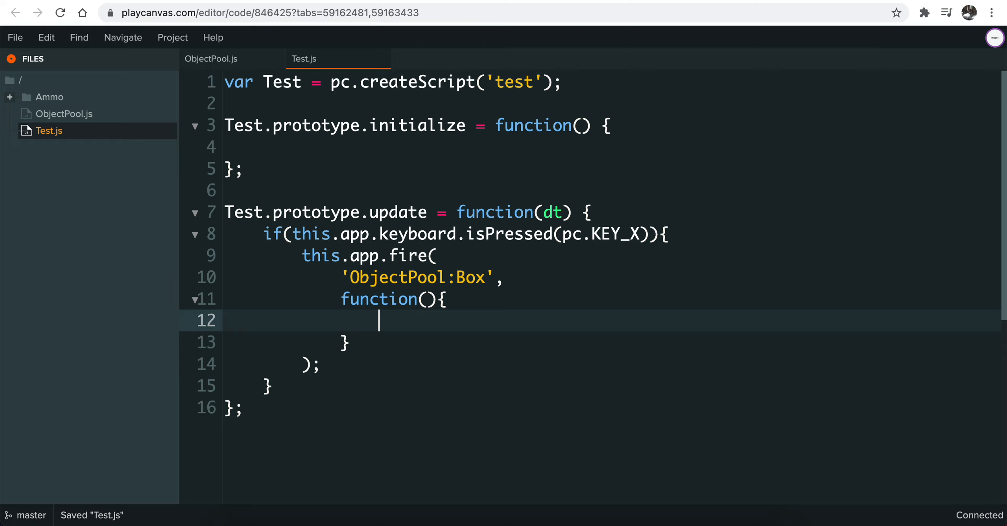
type("entity")
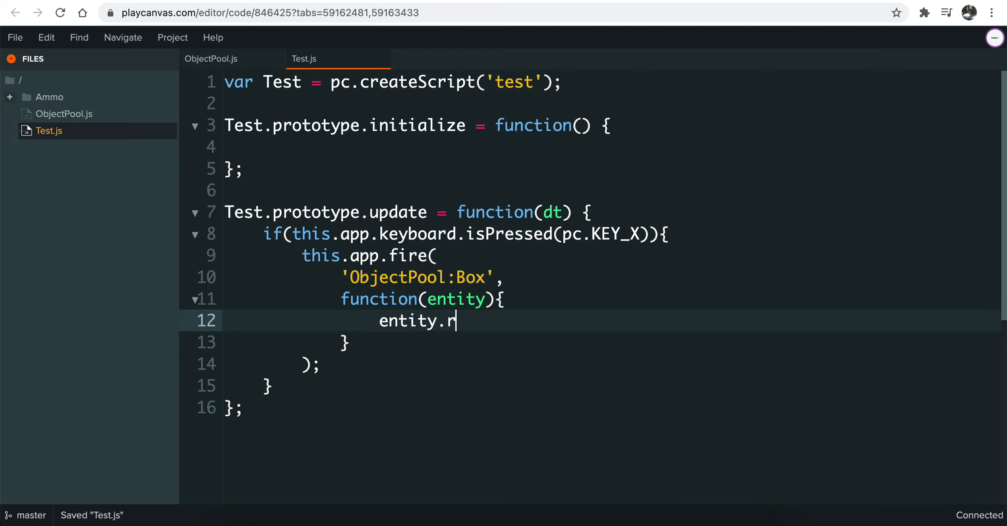
type("igidbo")
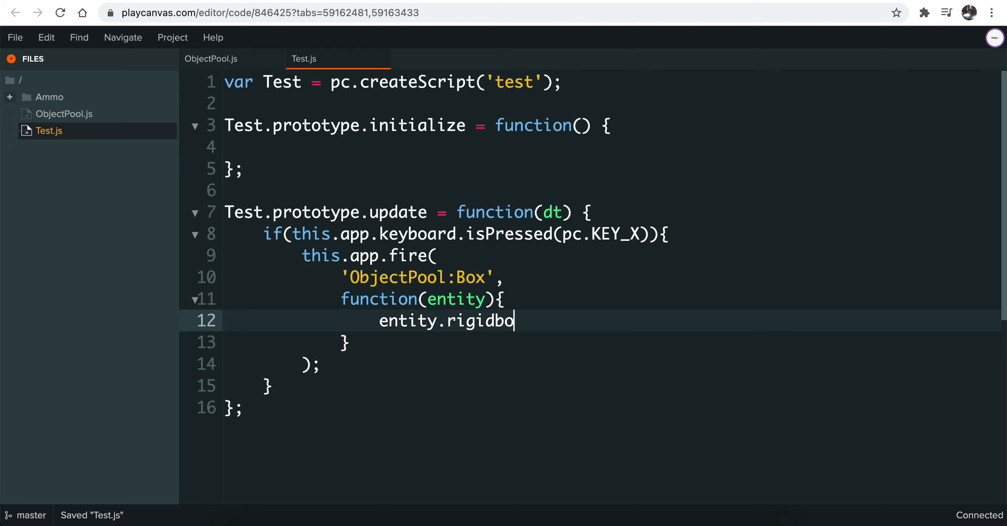
type("dy.teleport();")
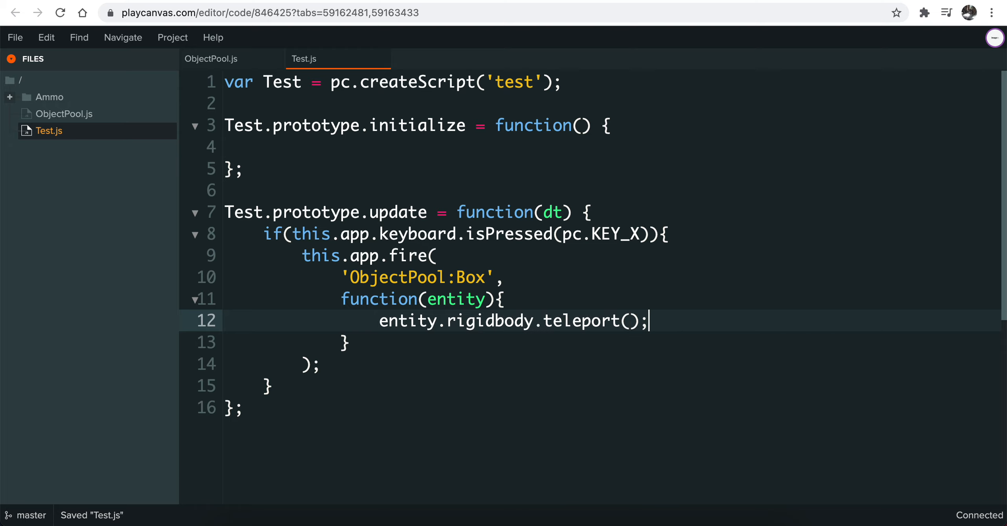
type("Math")
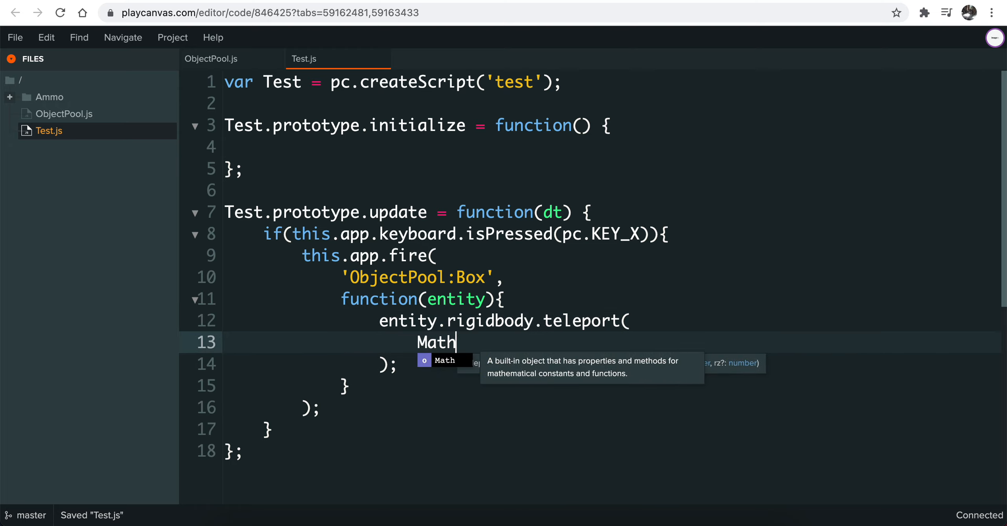
type(".random() * 5")
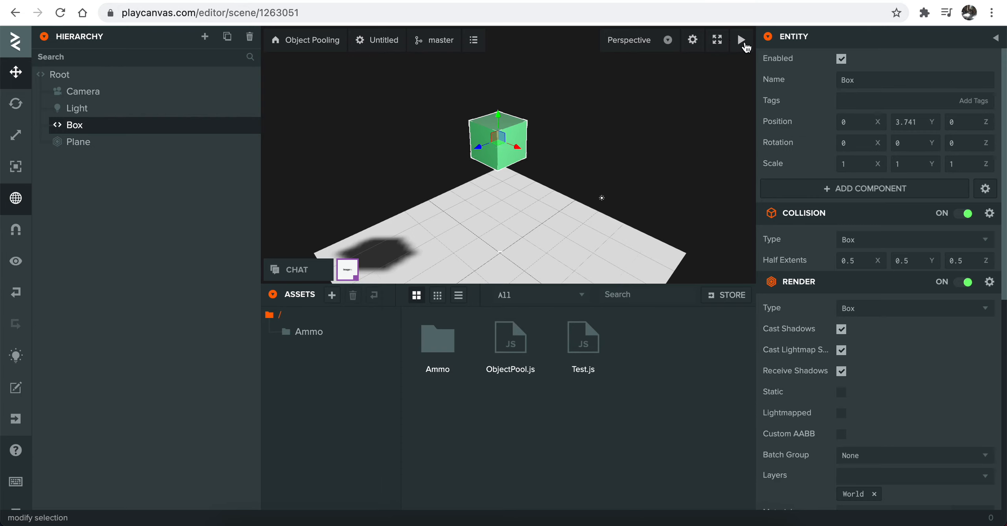
Set the Box's objectPool script sleepTime attribute to 1
left_click(742, 40)
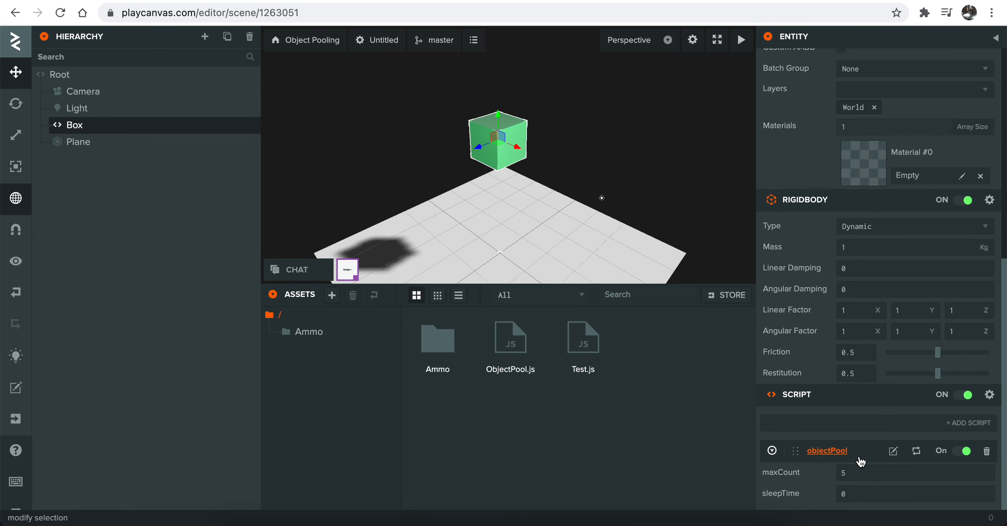
left_click(740, 40)
type("1")
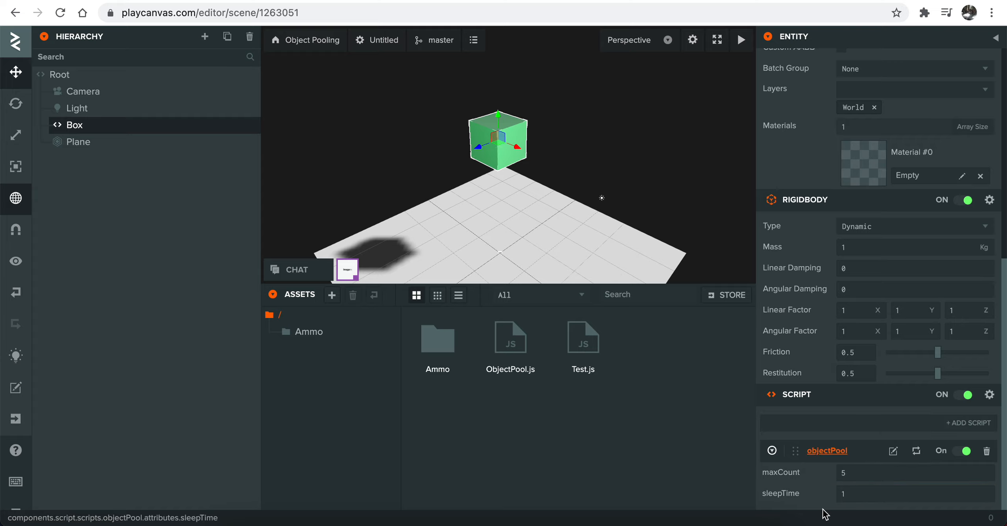
Launch the scene, spawn boxes with X, return to the editor and launch again
left_click(740, 40)
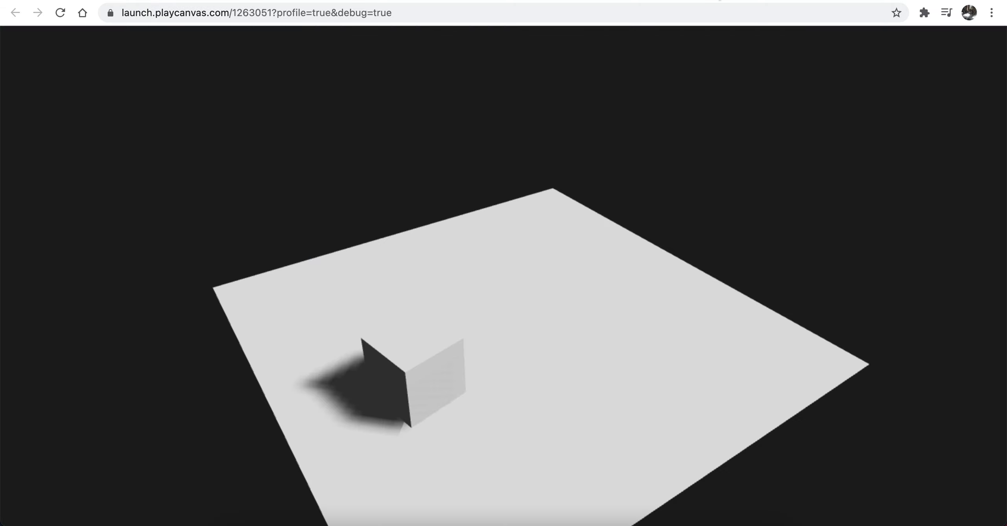
mouse_move(746, 188)
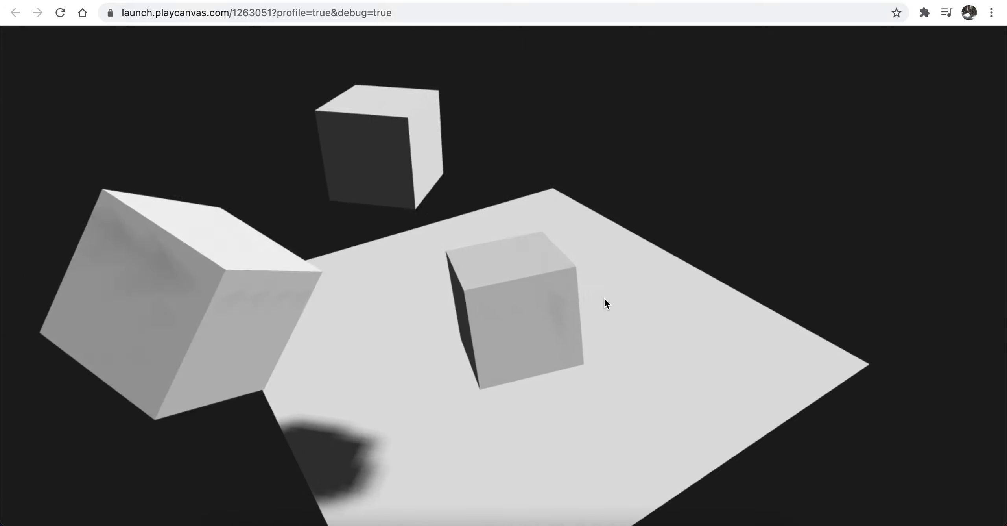
left_click(16, 12)
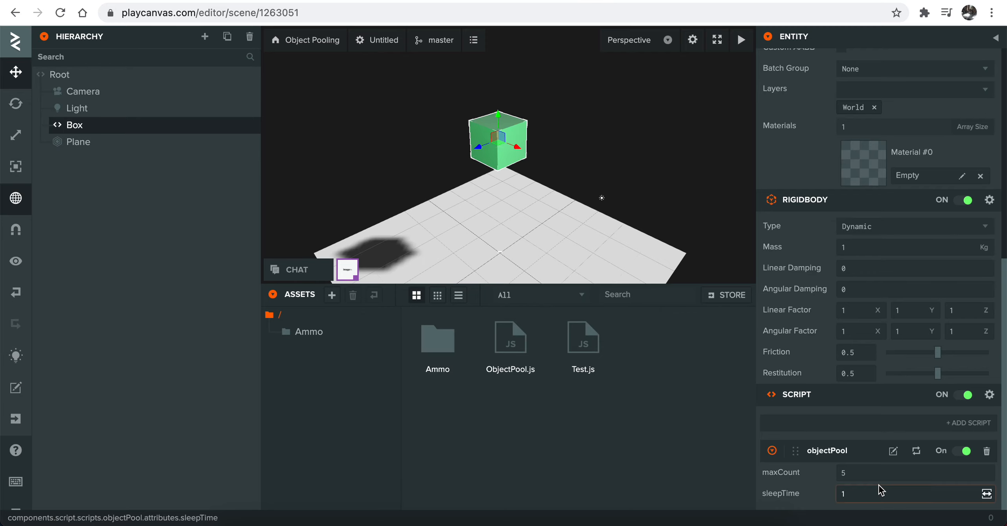
left_click(739, 41)
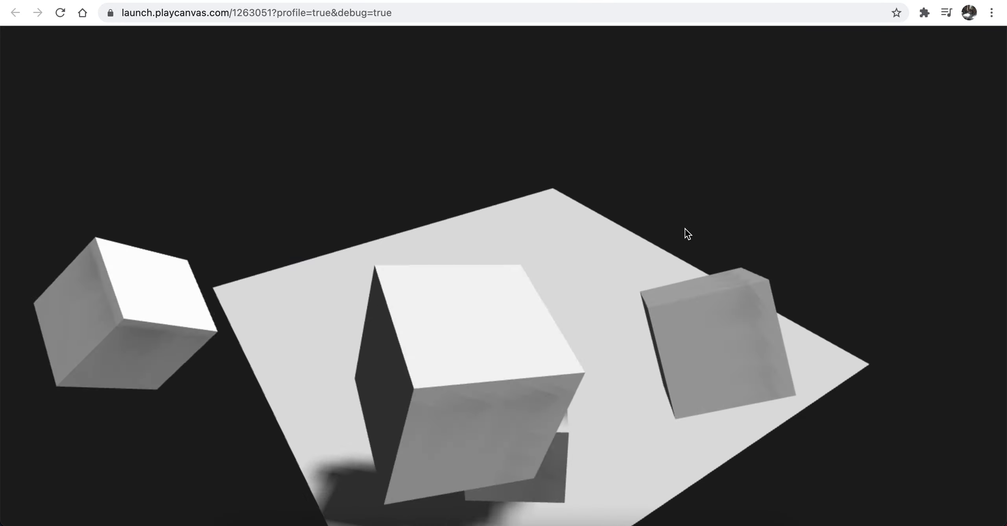